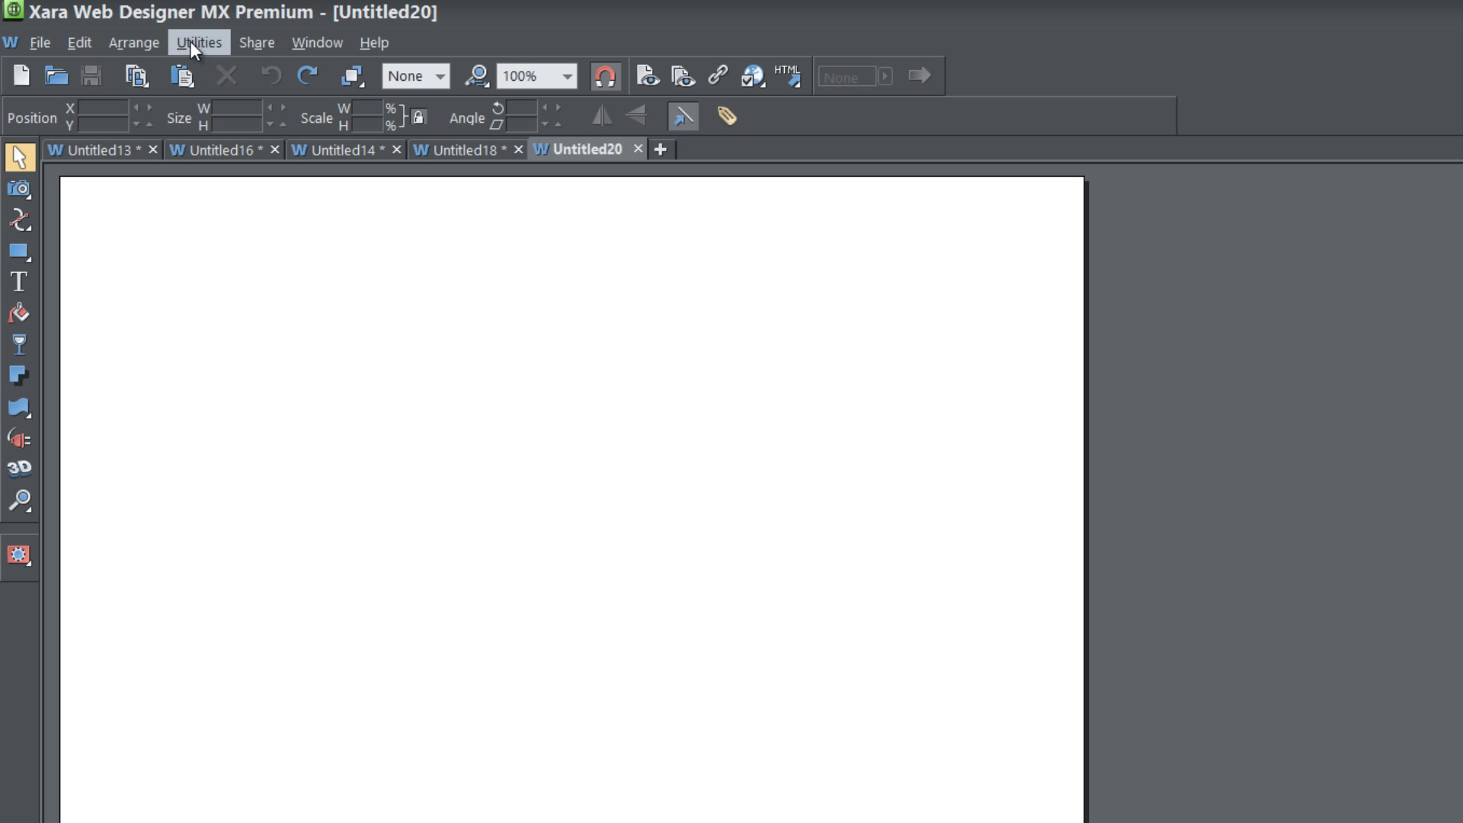
Step: Open the Utilities menu to reveal the Galleries submenu listing Fill Gallery
click(199, 42)
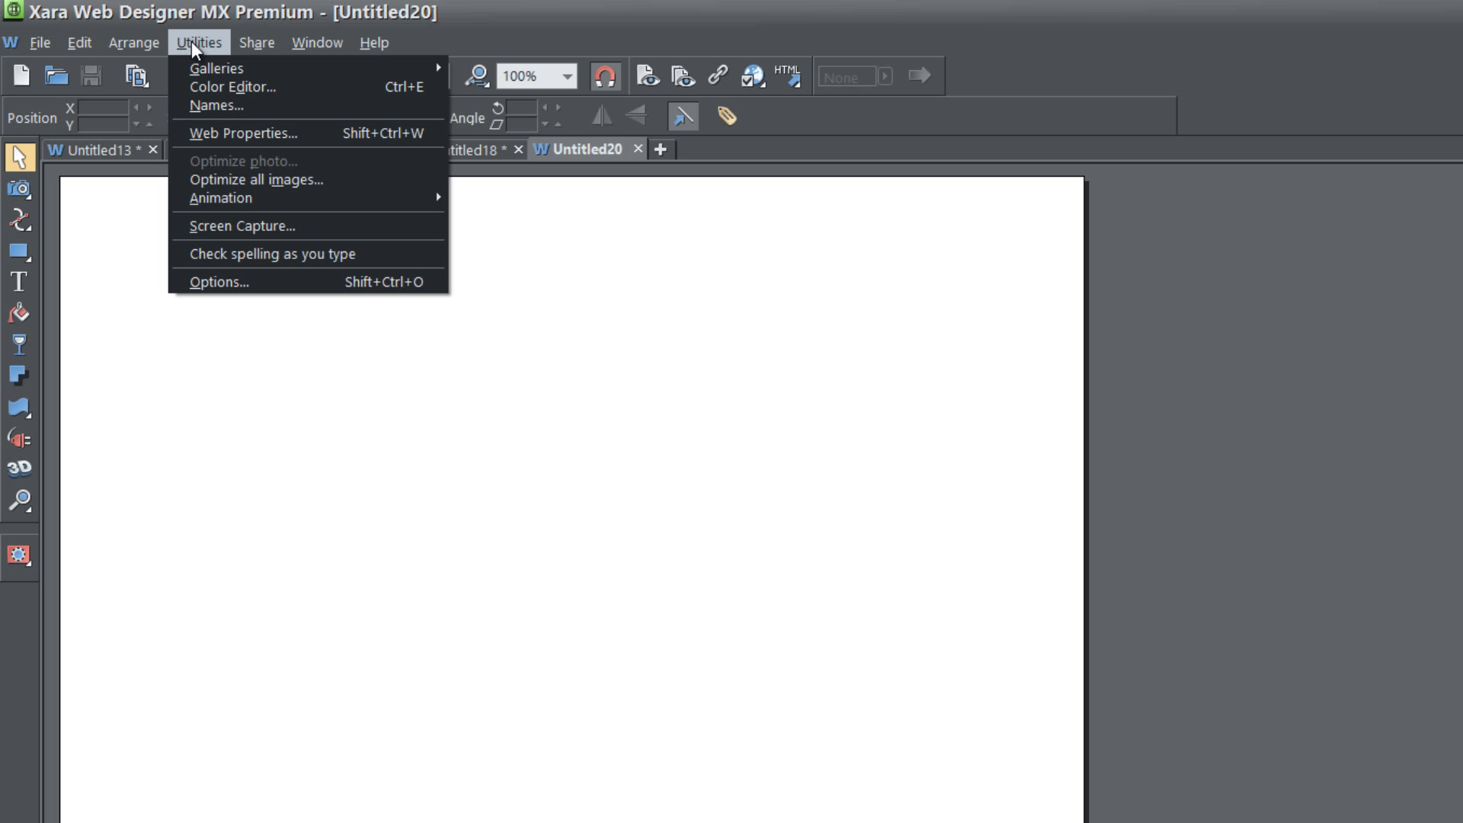
mouse_move(216, 67)
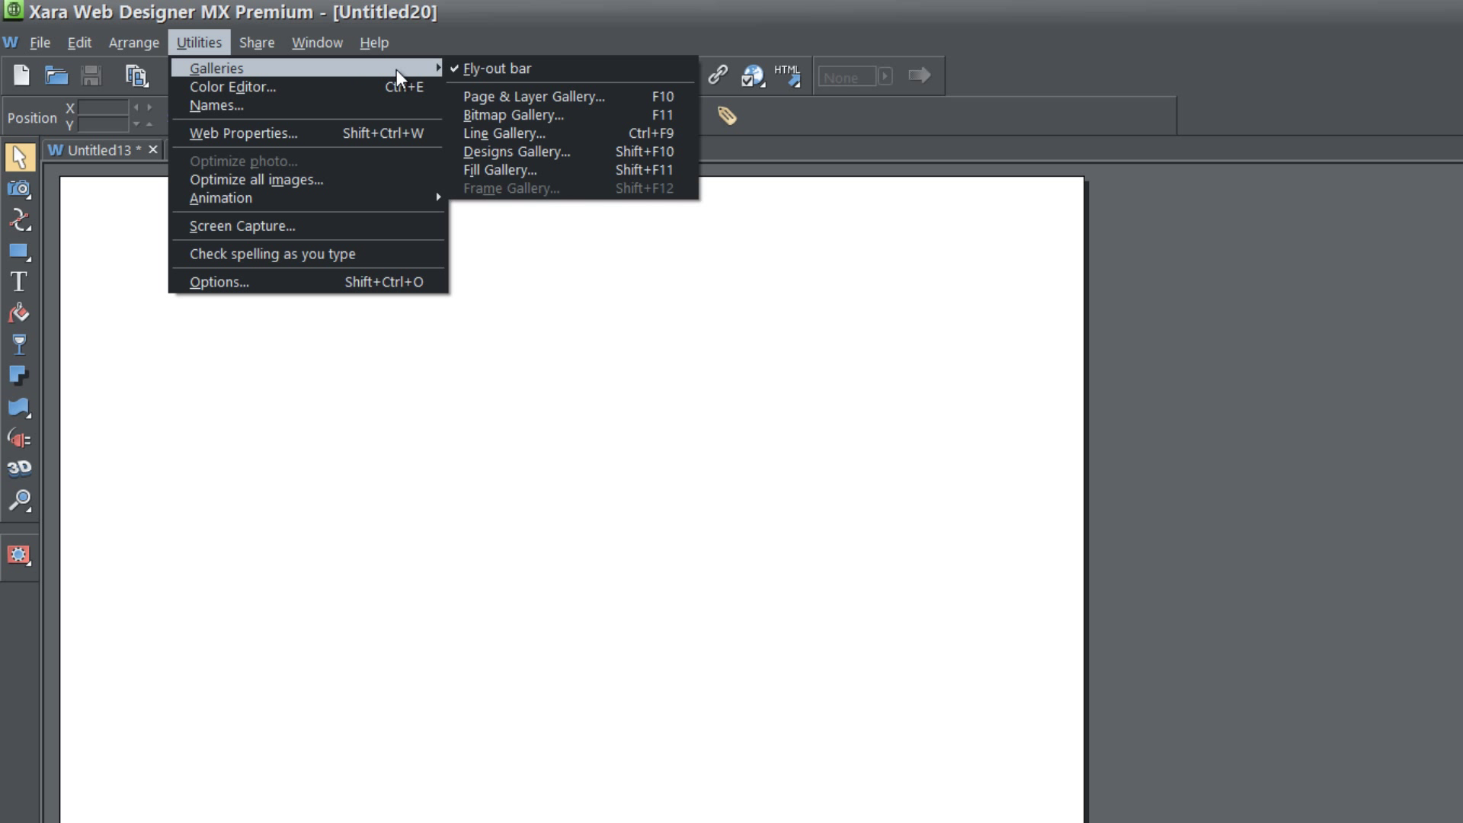
mouse_move(501, 169)
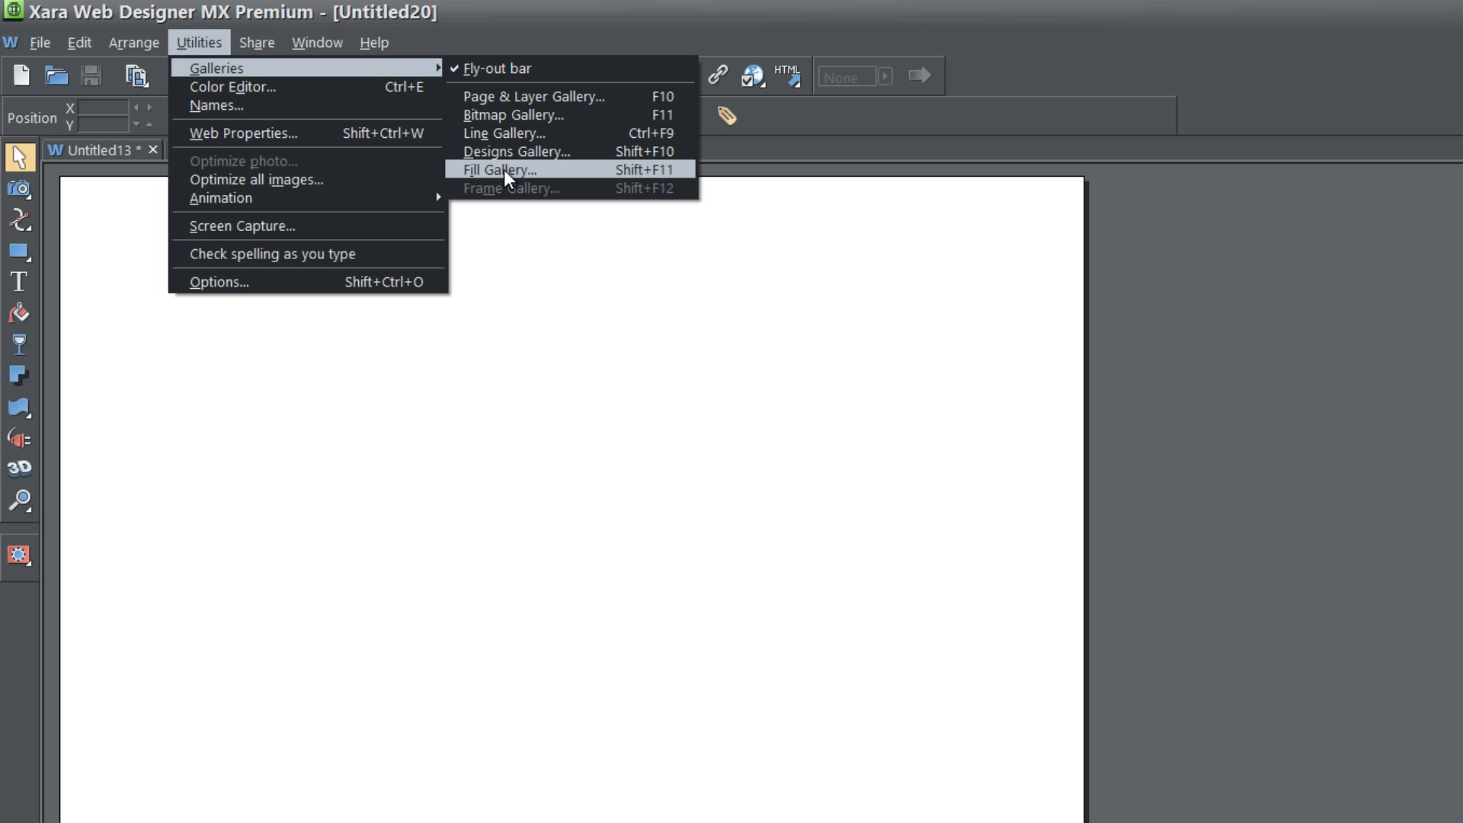
mouse_move(657, 184)
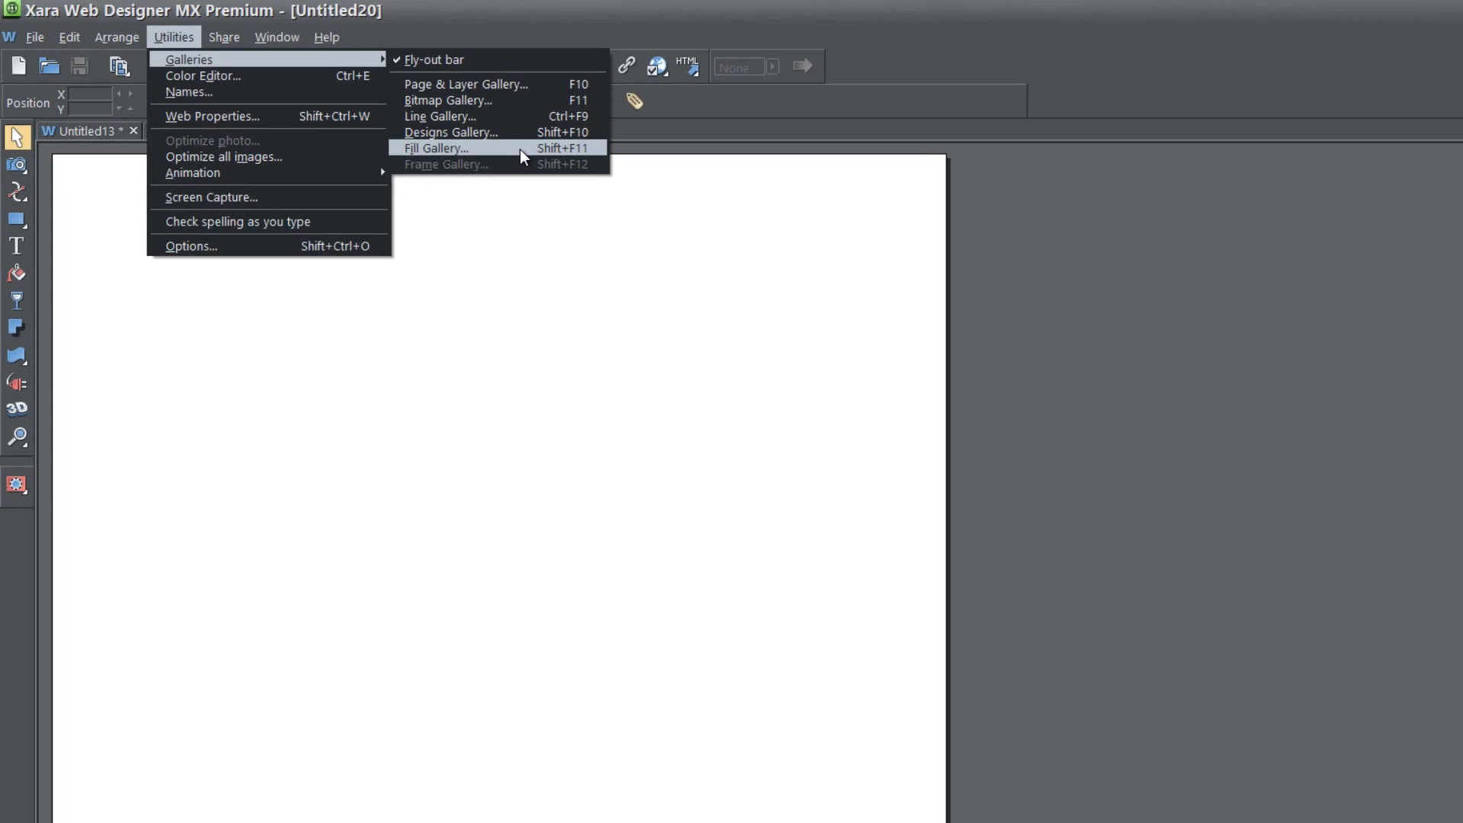
Step: Open the Fill gallery and expand the Stone (Download) texture folder
click(435, 147)
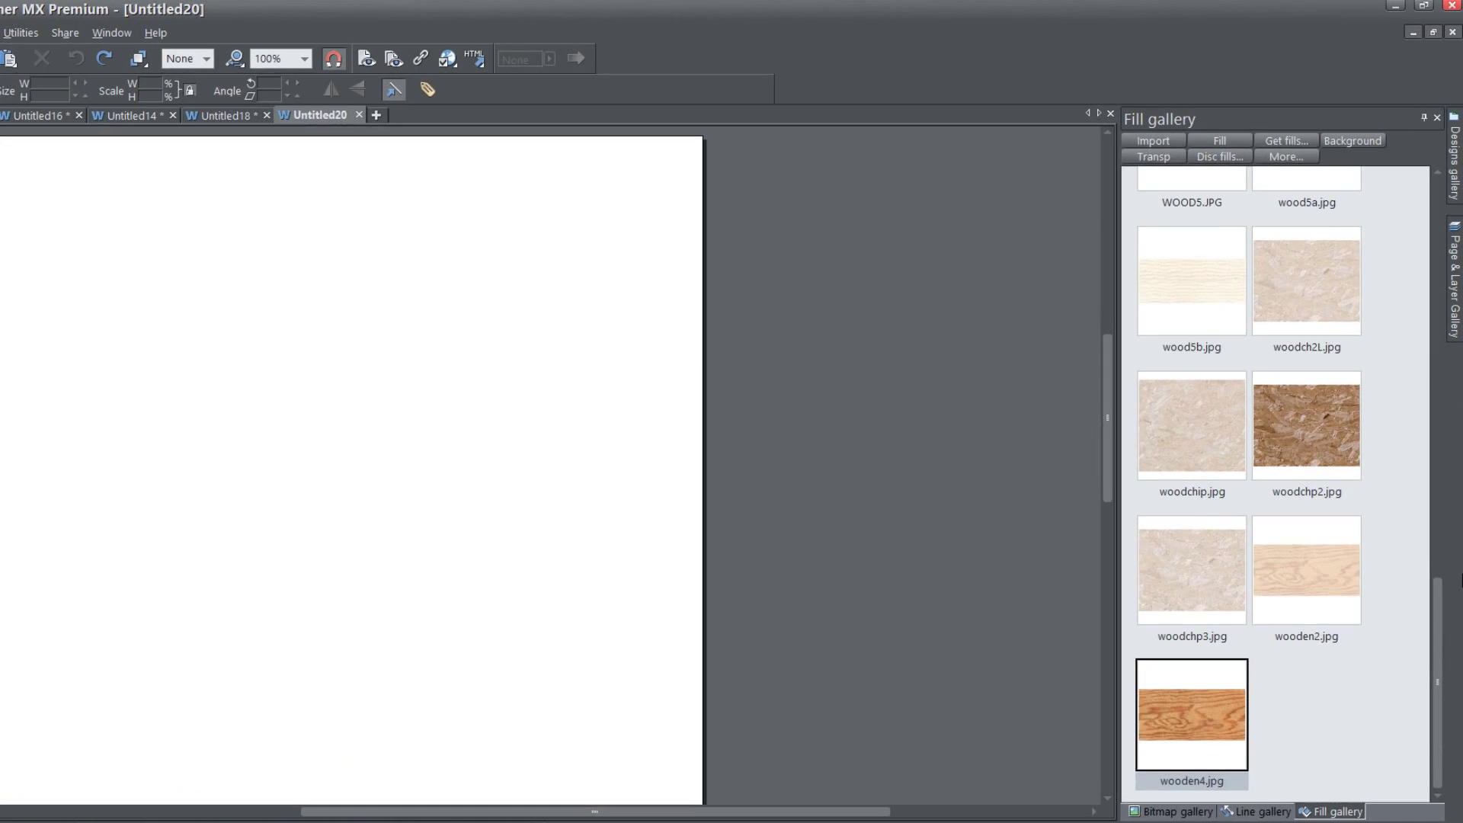
scroll(down, 3)
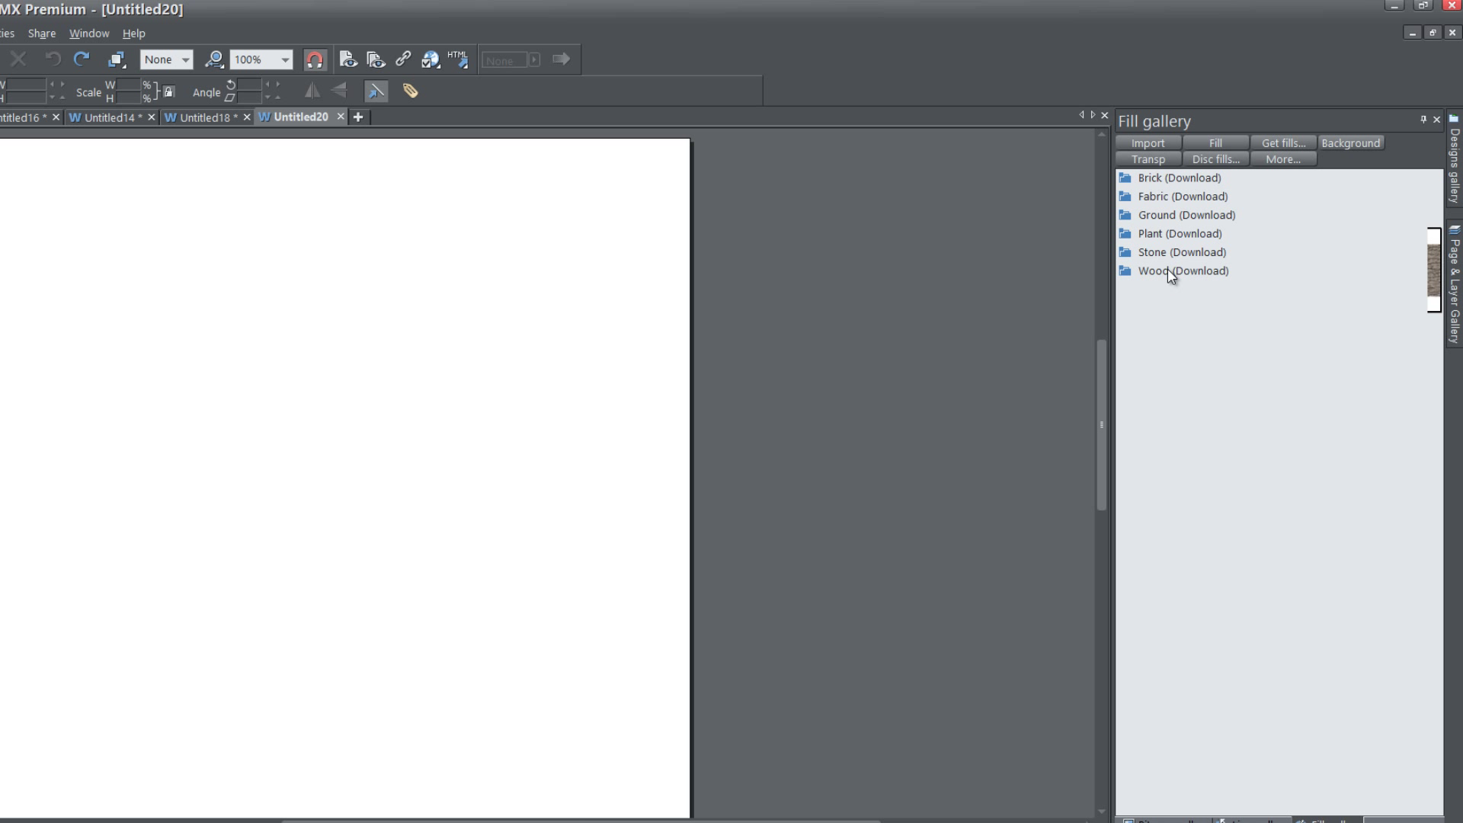
mouse_move(1138, 192)
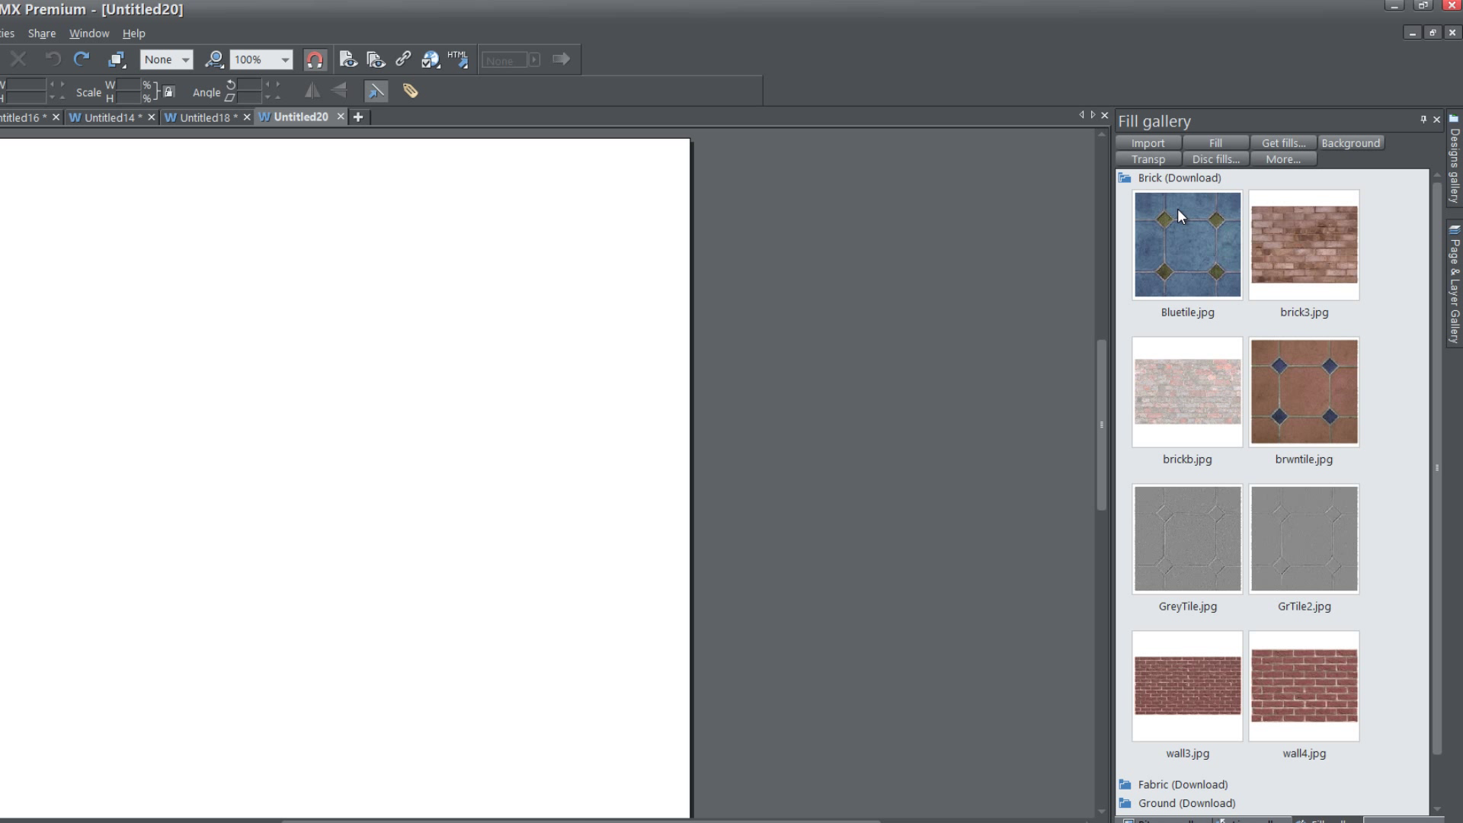
mouse_move(1157, 233)
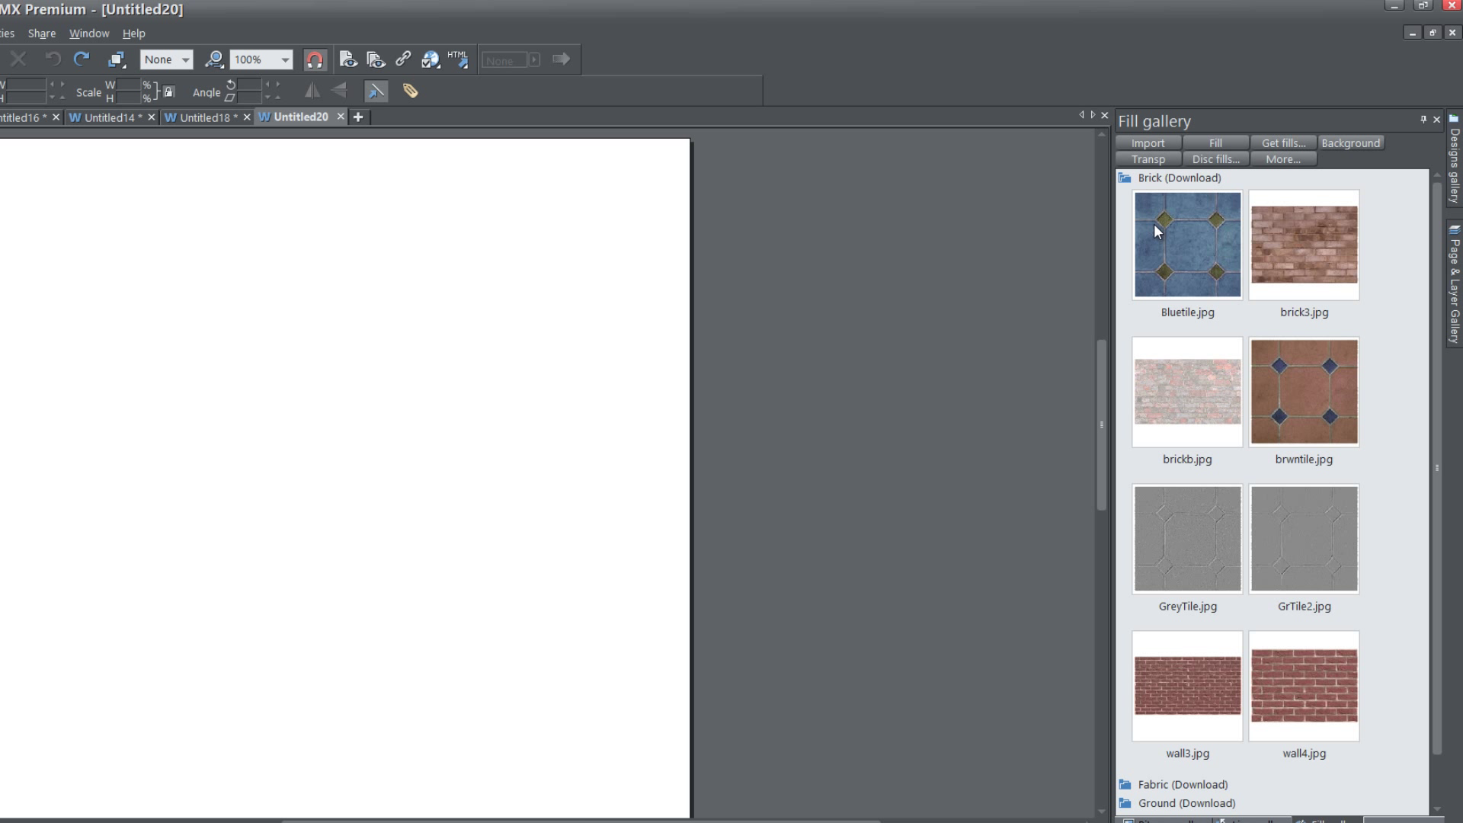
click(1125, 177)
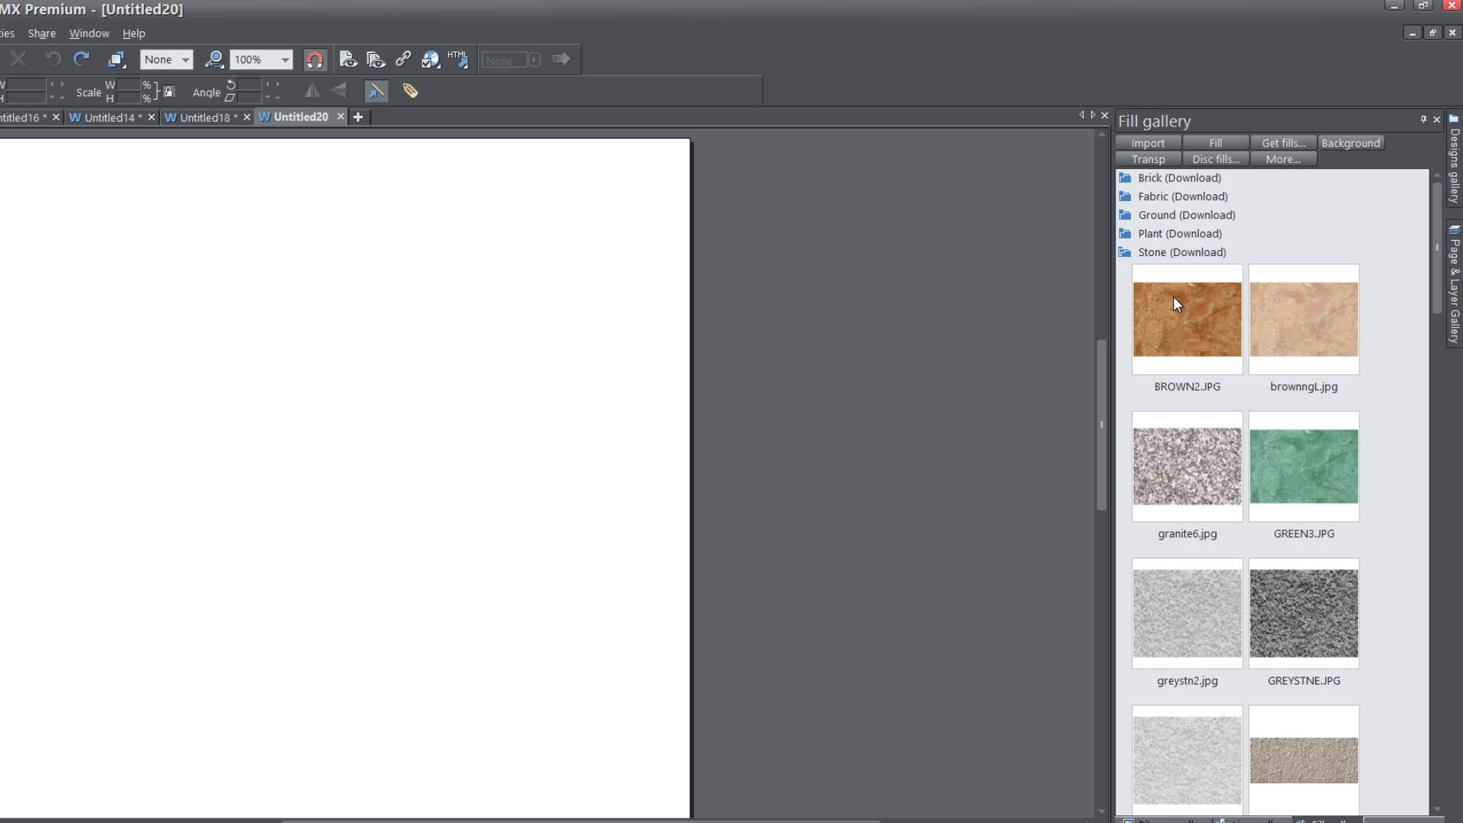
mouse_move(1136, 267)
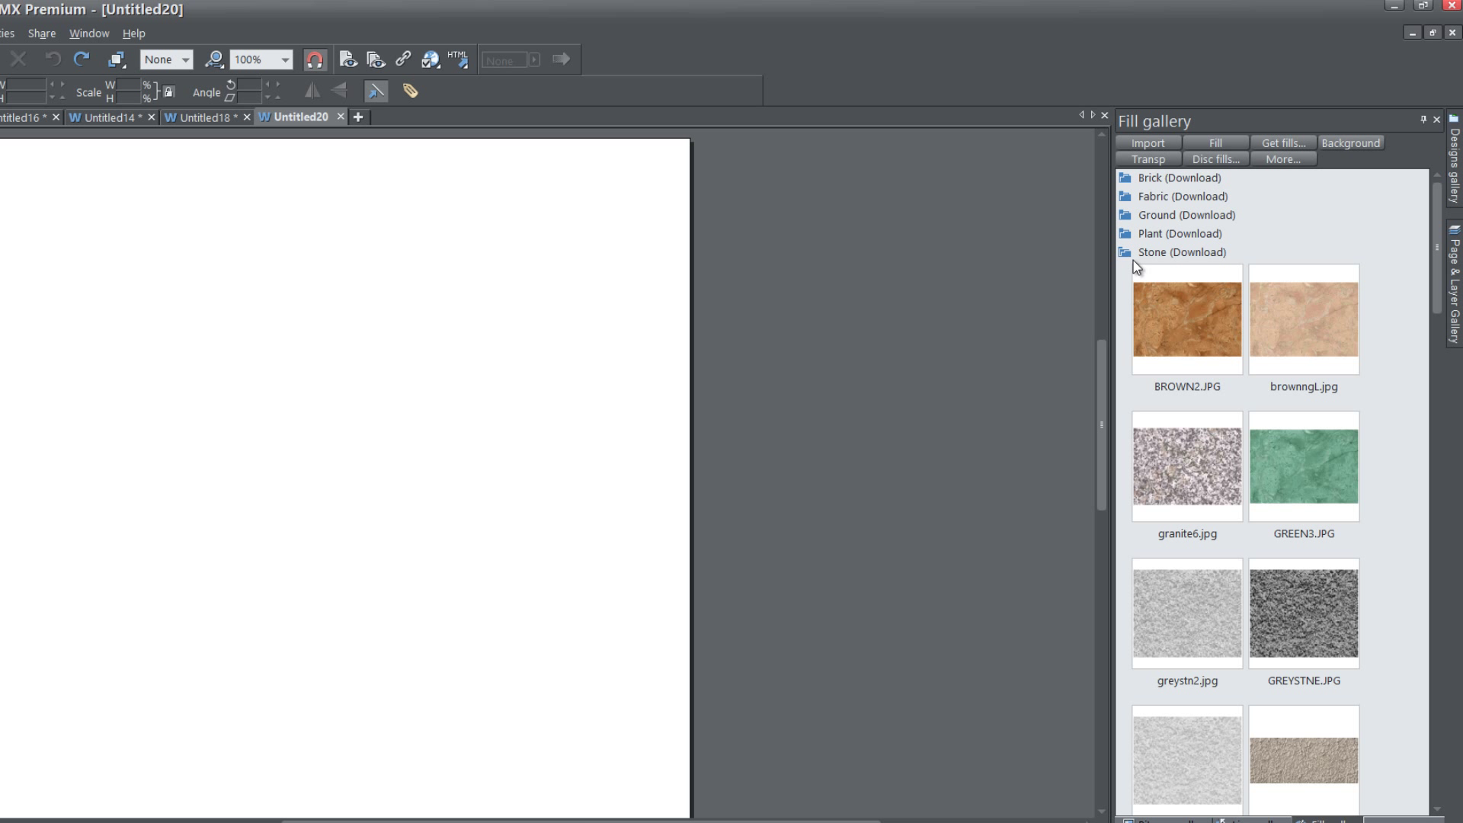
Step: Collapse Stone, expand the Wood (Download) folder and select wooden4.jpg
click(1182, 252)
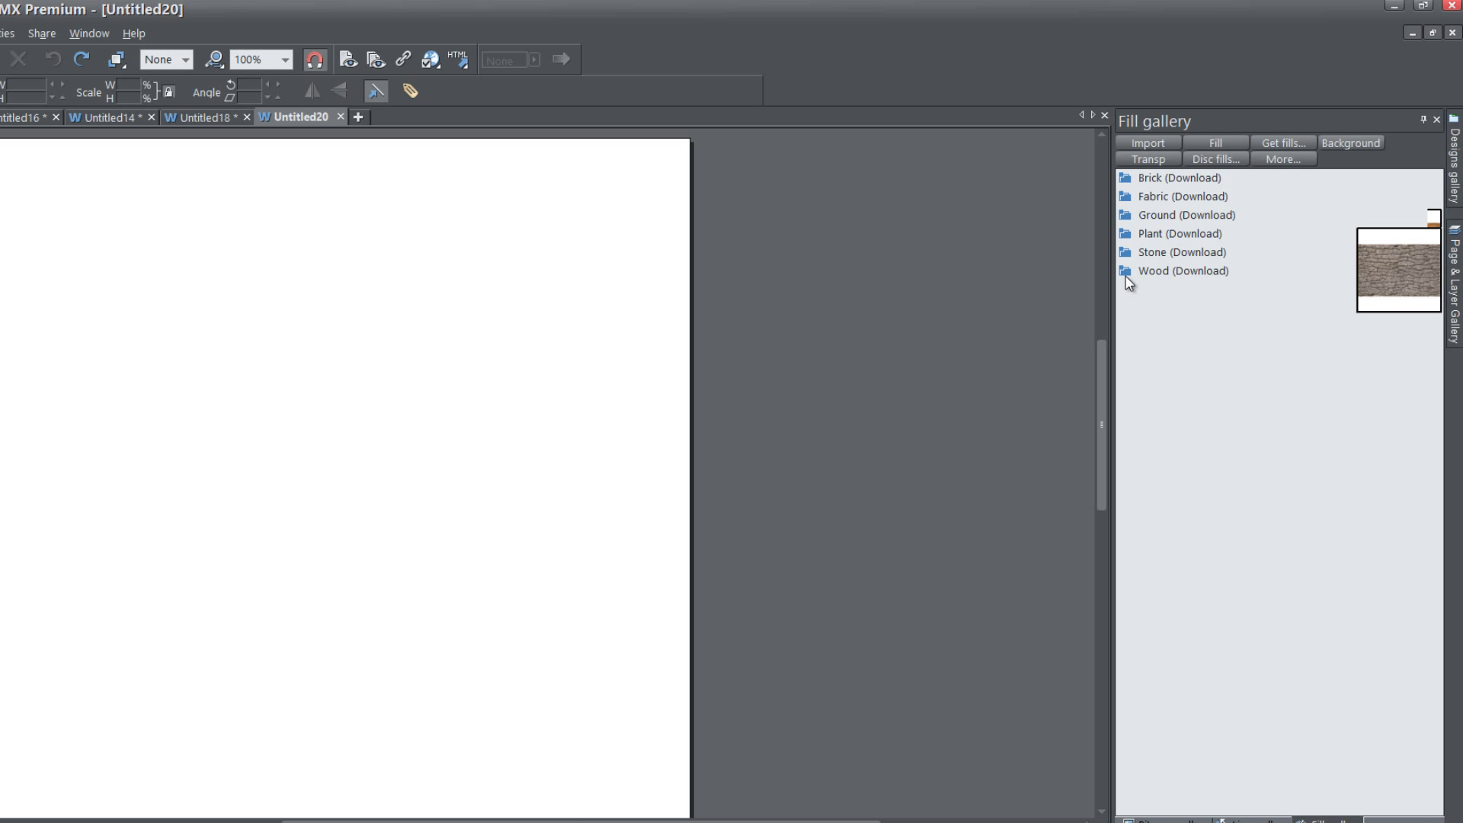
click(1183, 271)
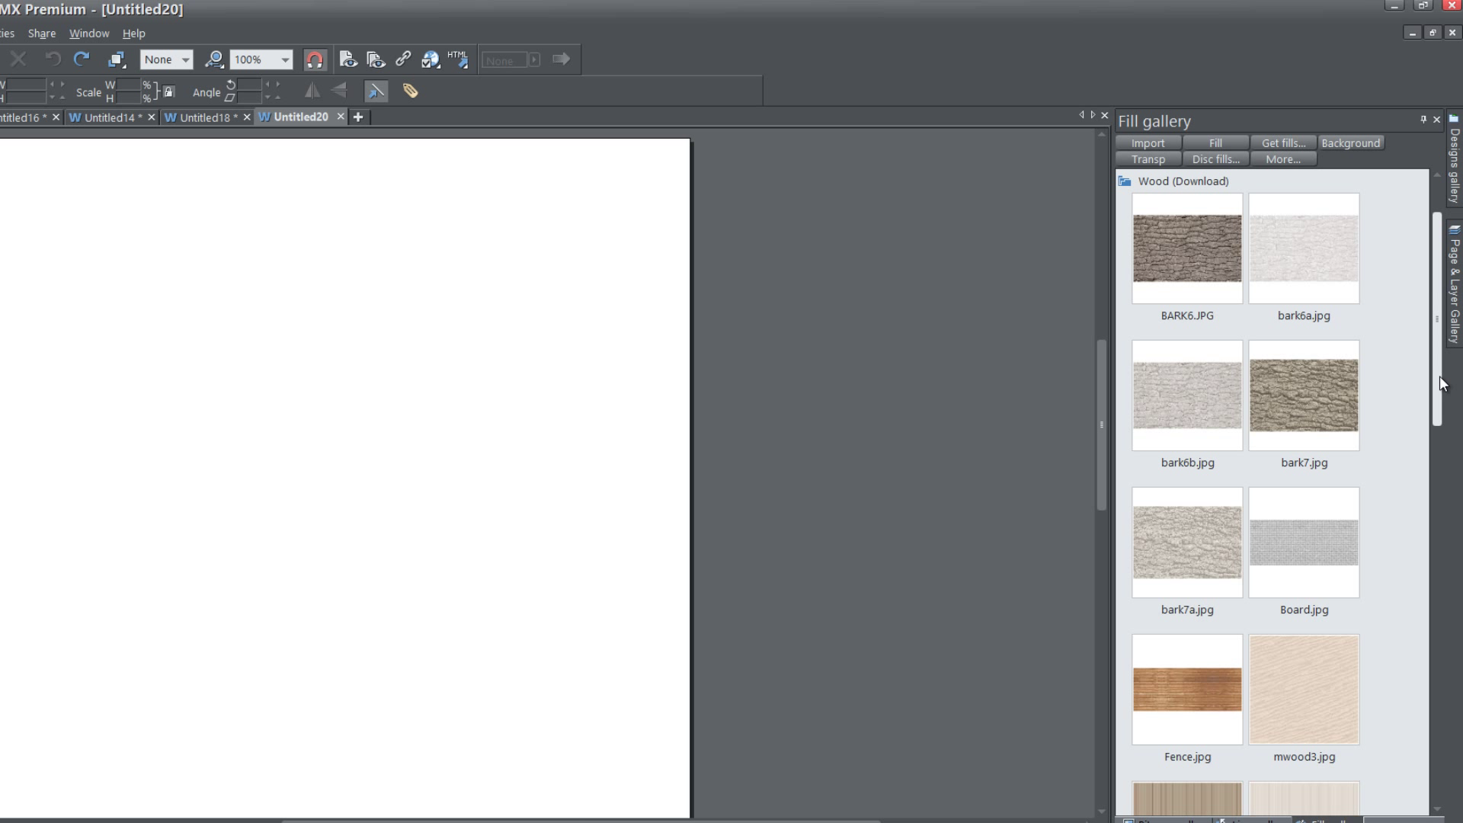
scroll(down, 3)
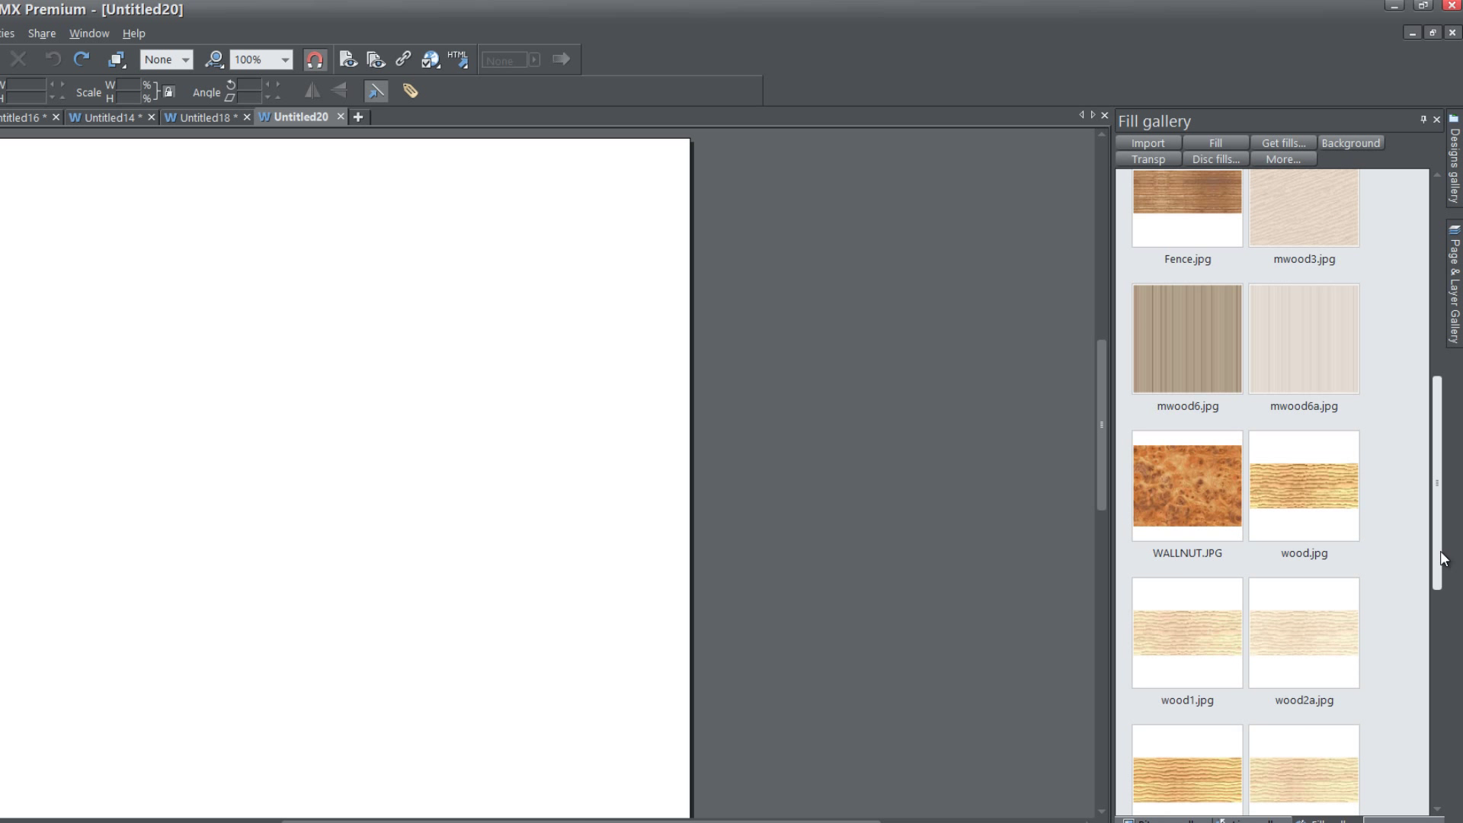
scroll(down, 3)
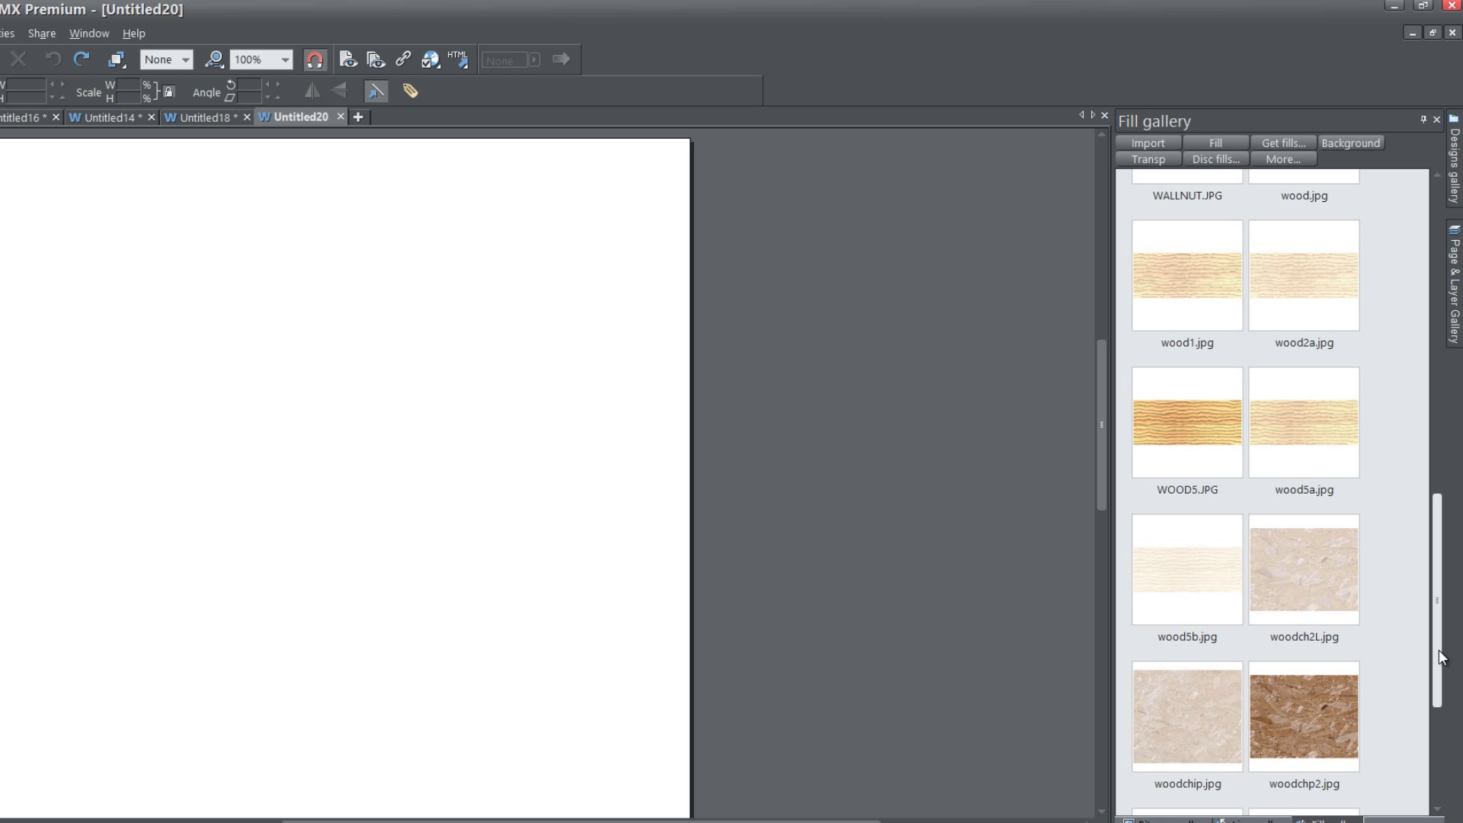
scroll(down, 3)
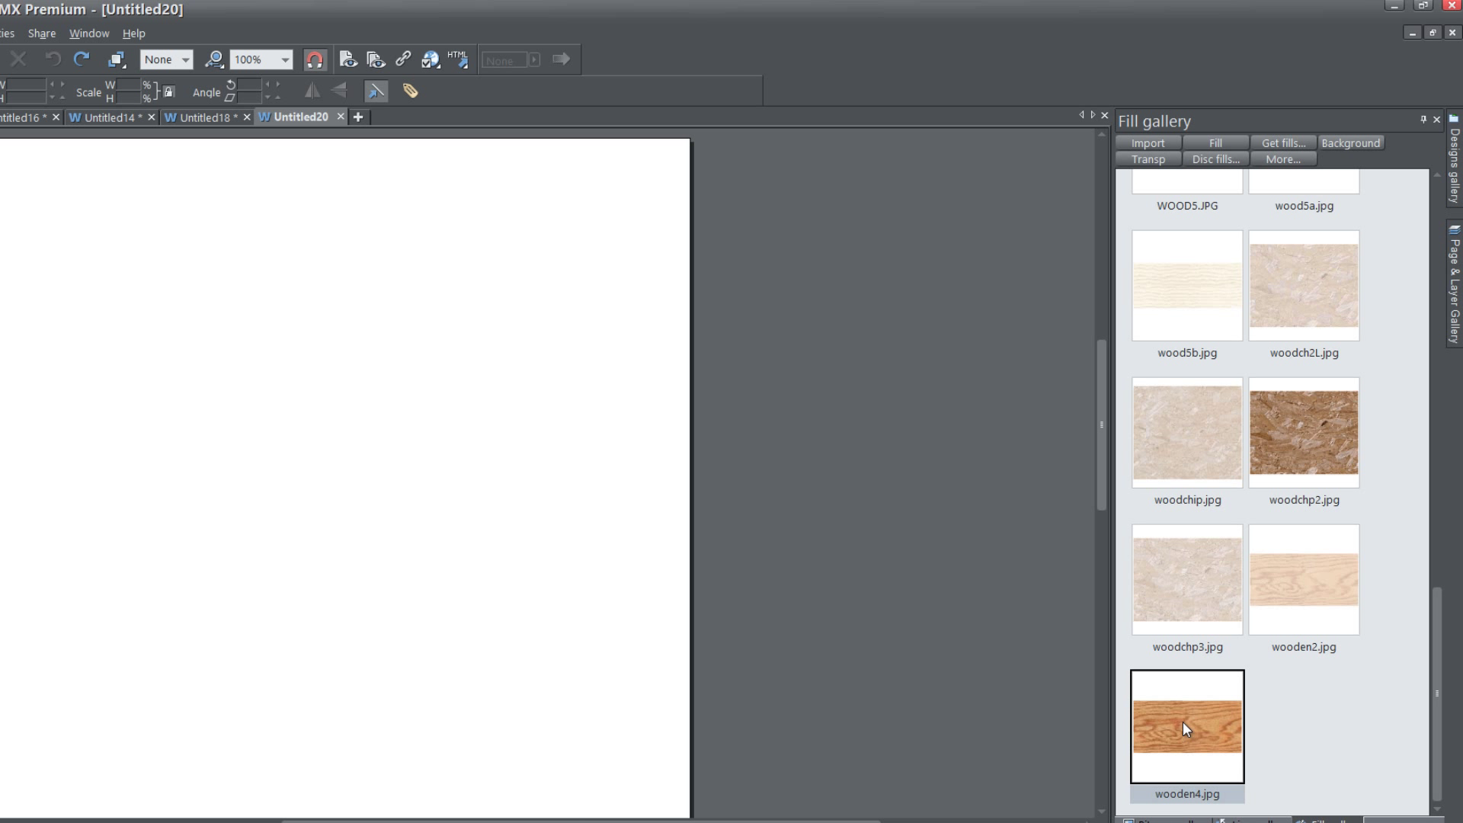
mouse_move(1199, 726)
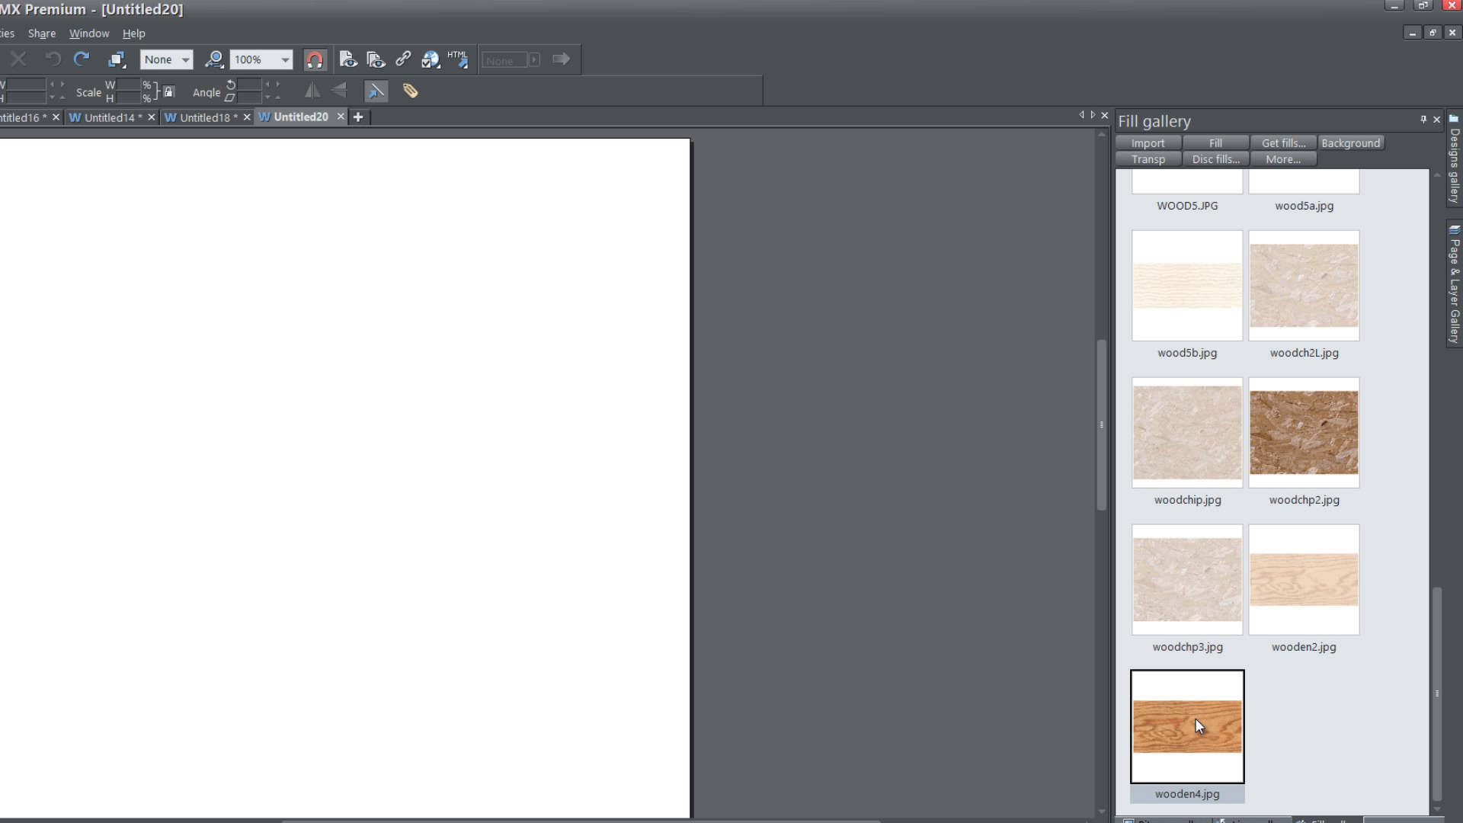
click(1188, 727)
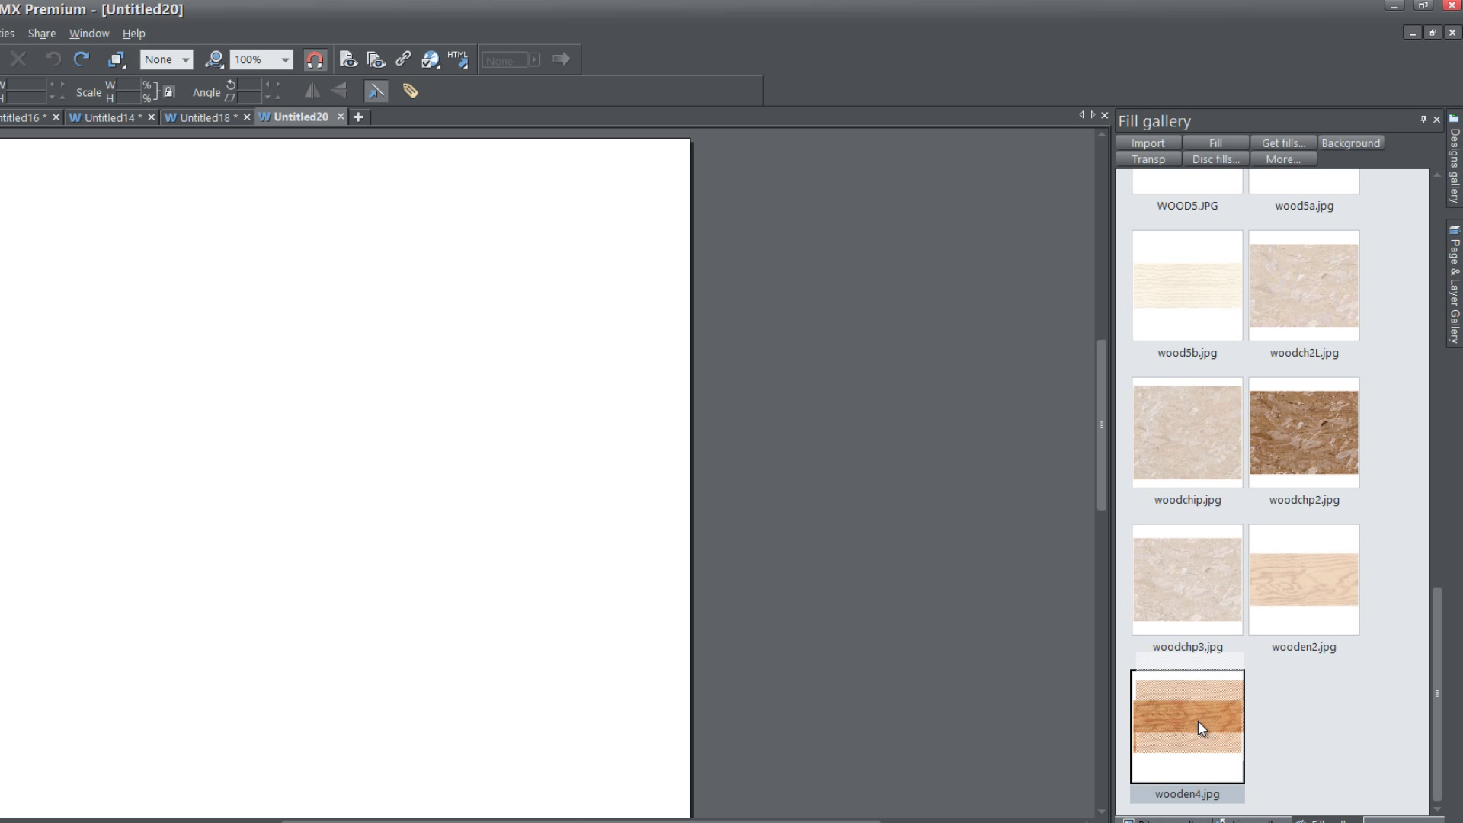
Step: Hold Ctrl to drop wooden4.jpg onto the page as its background
key(ctrl)
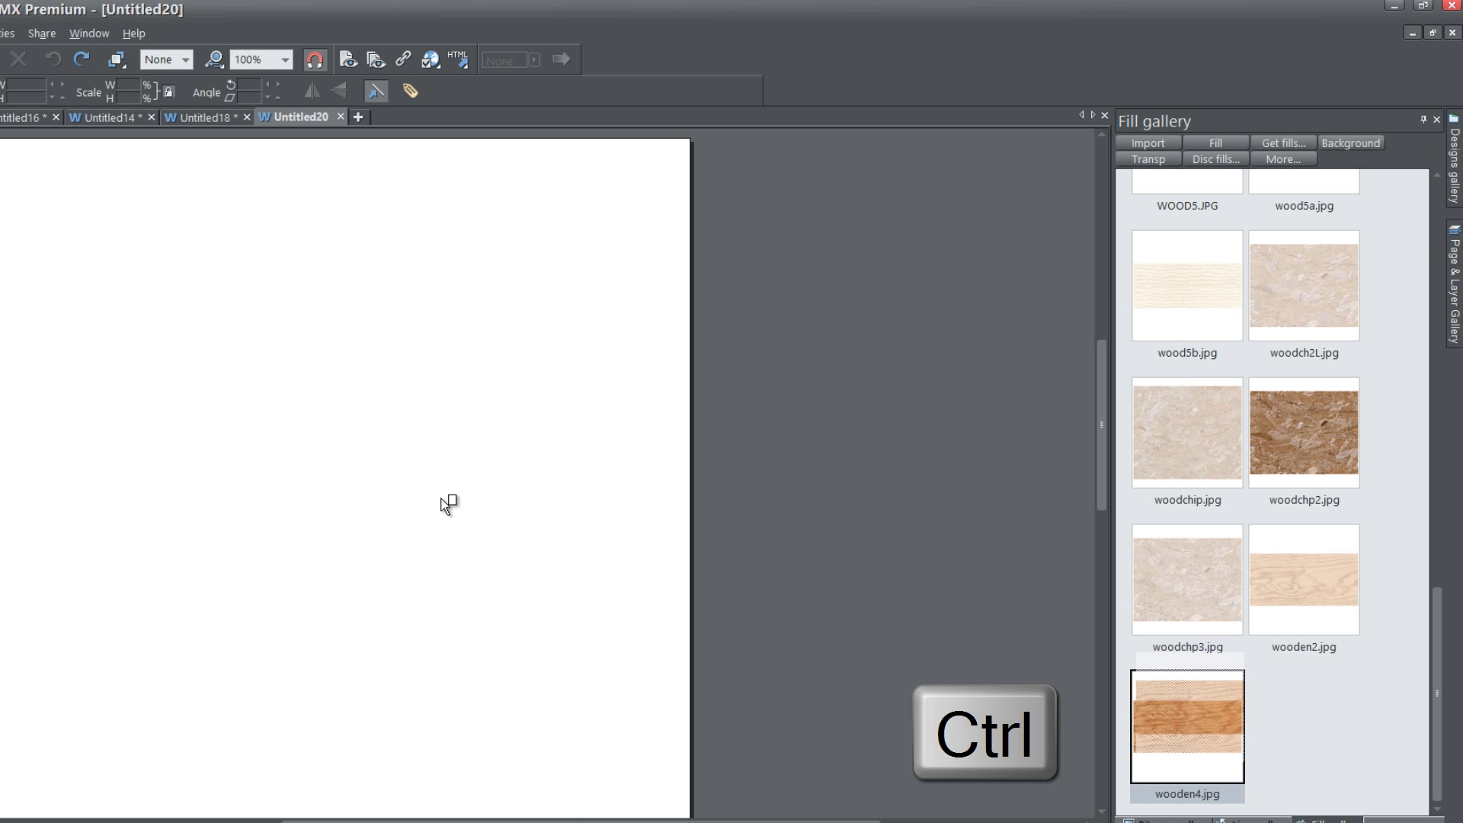
mouse_move(417, 493)
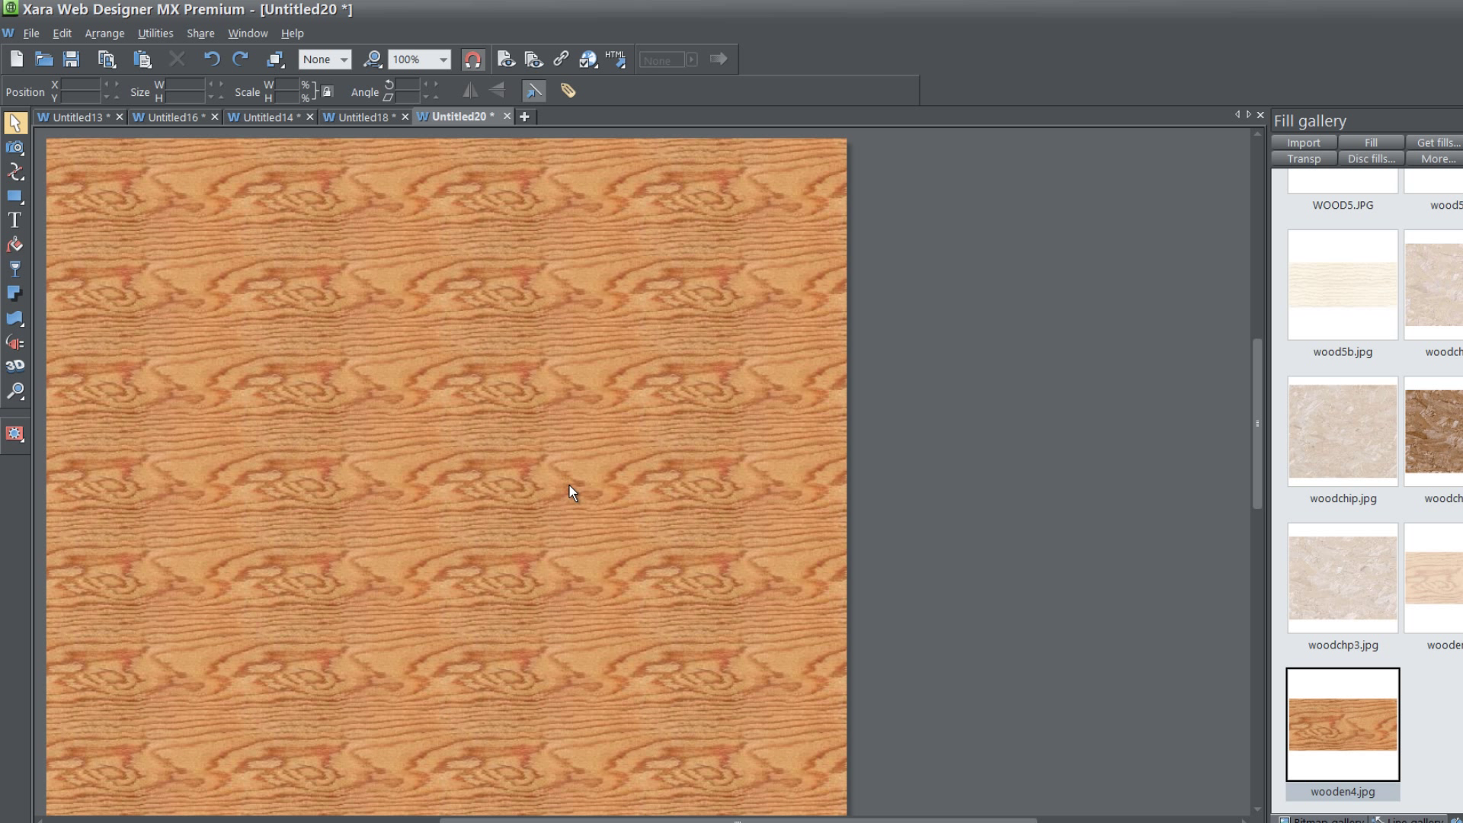
mouse_move(598, 596)
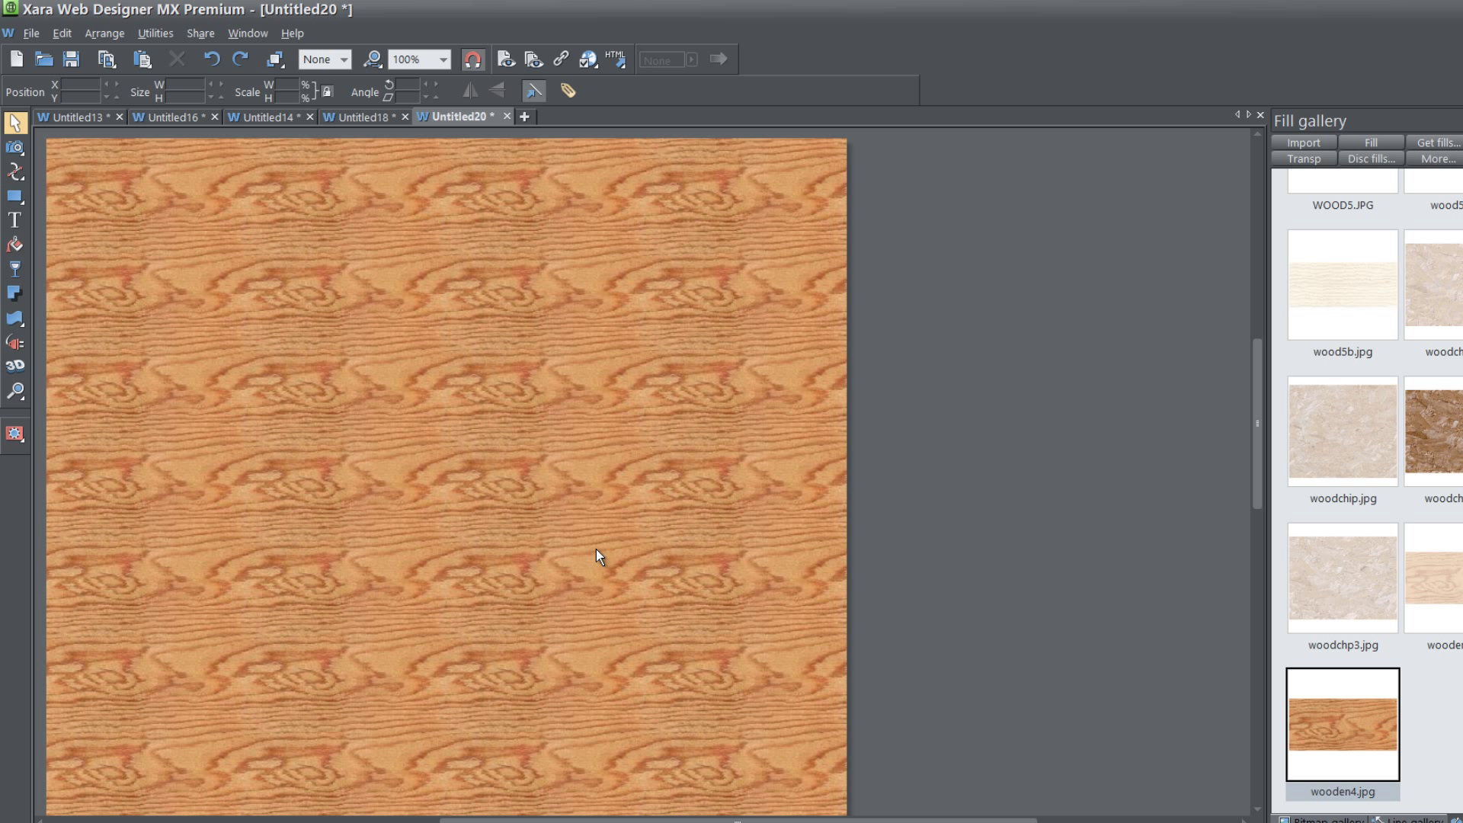
mouse_move(596, 512)
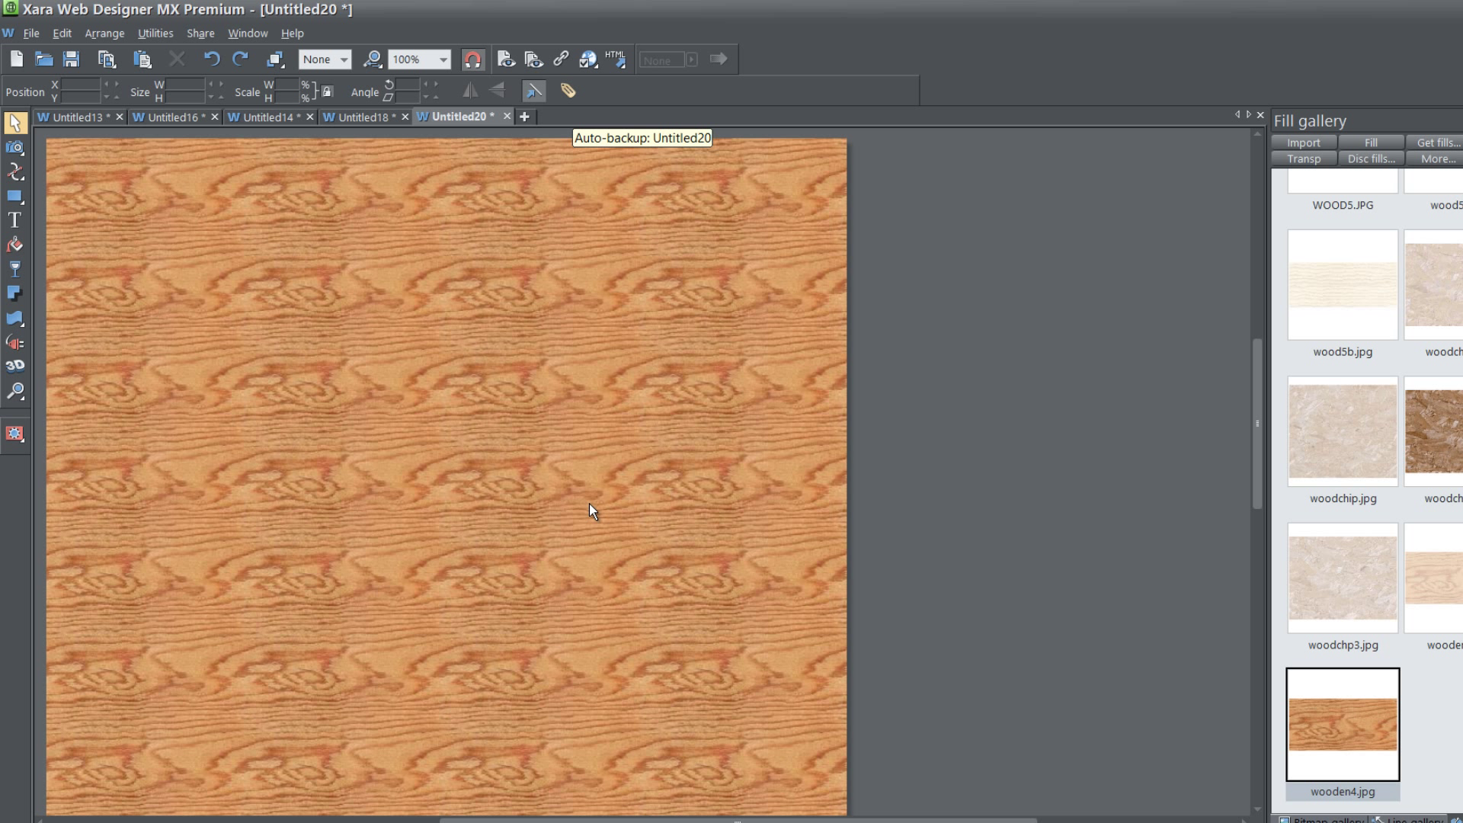
Step: Choose Default Background Colors from the page's right-click menu to restore white
right_click(589, 511)
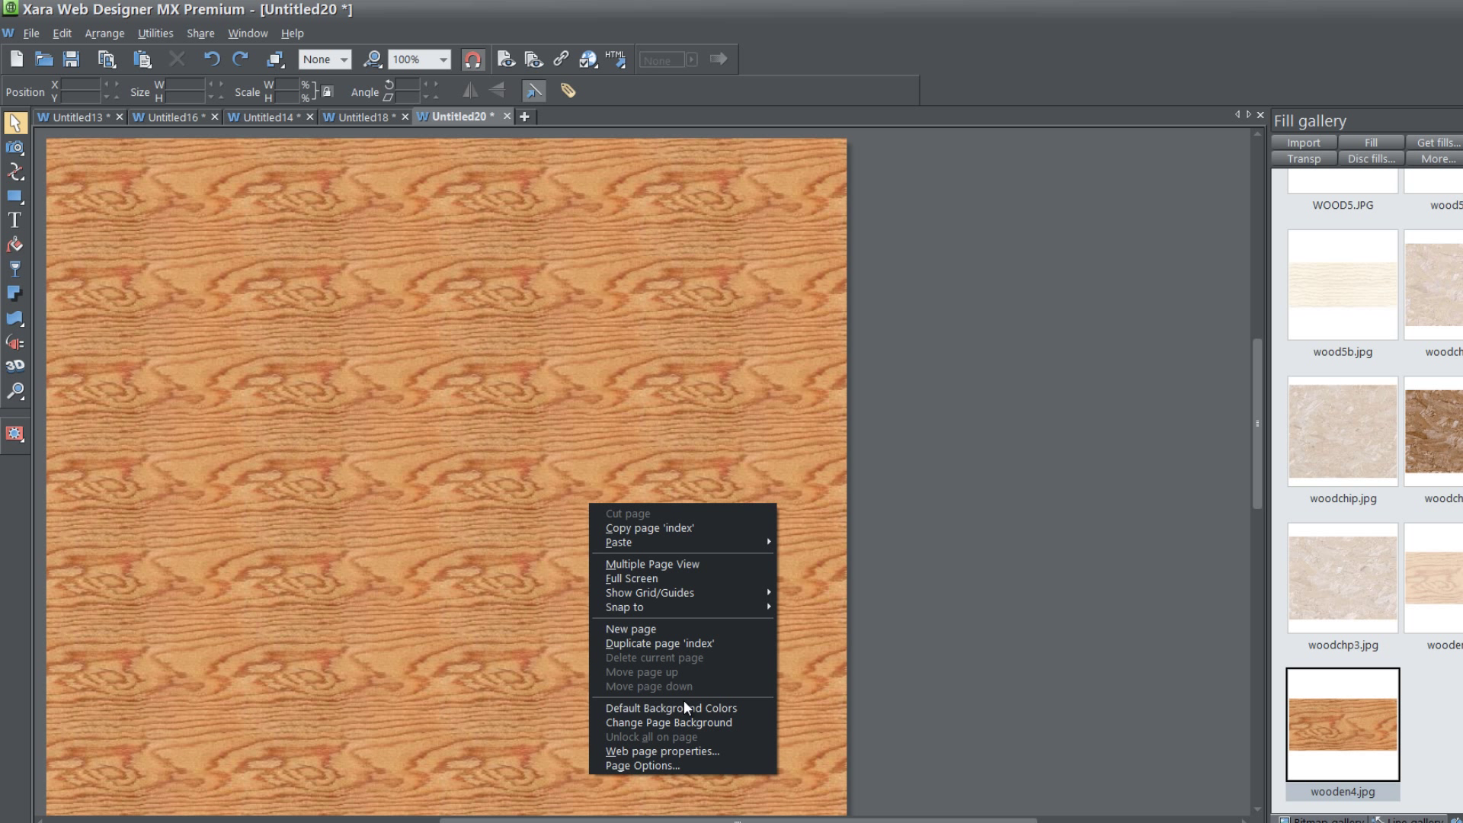
click(670, 707)
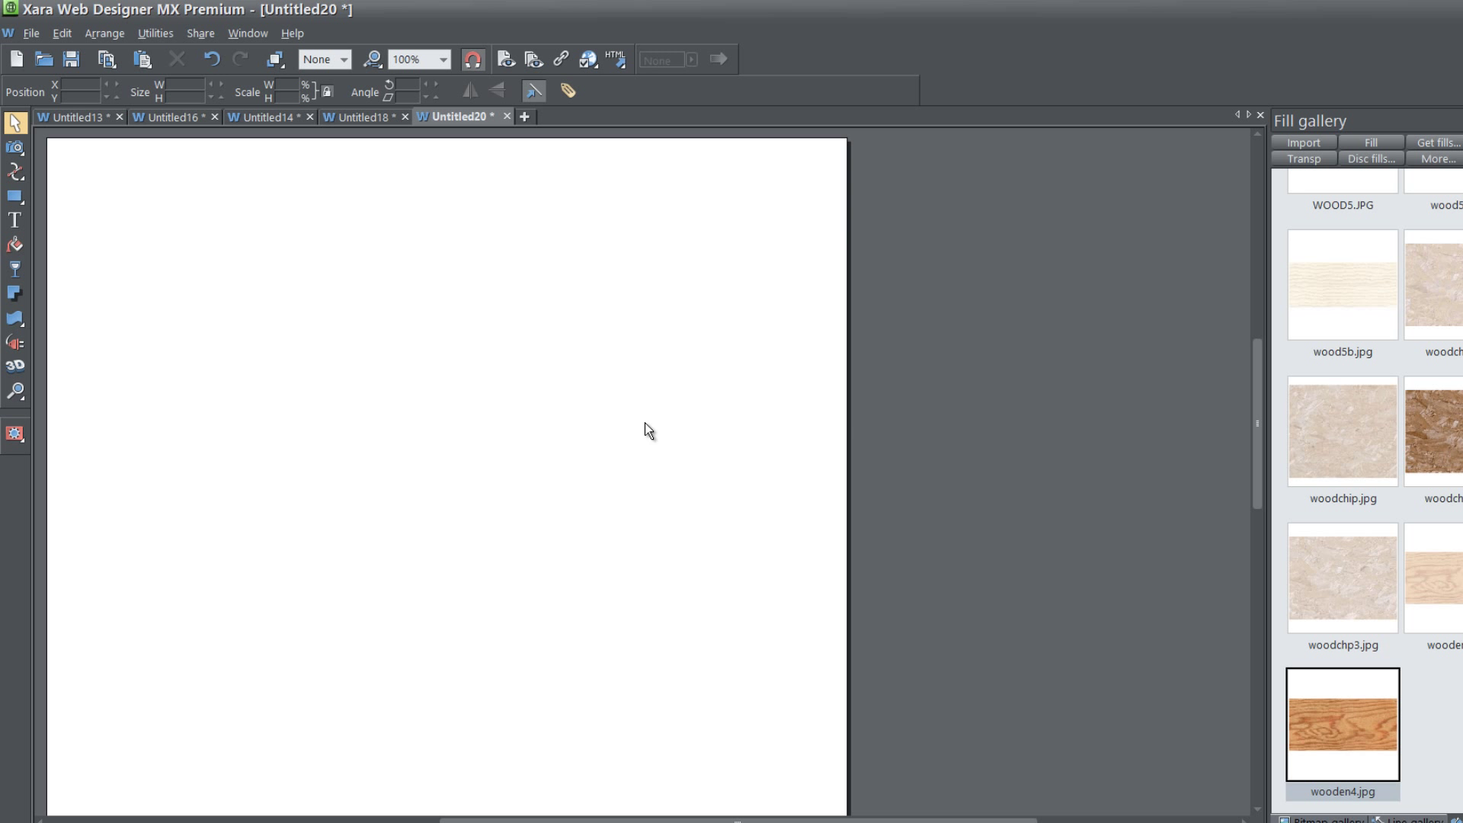
mouse_move(581, 425)
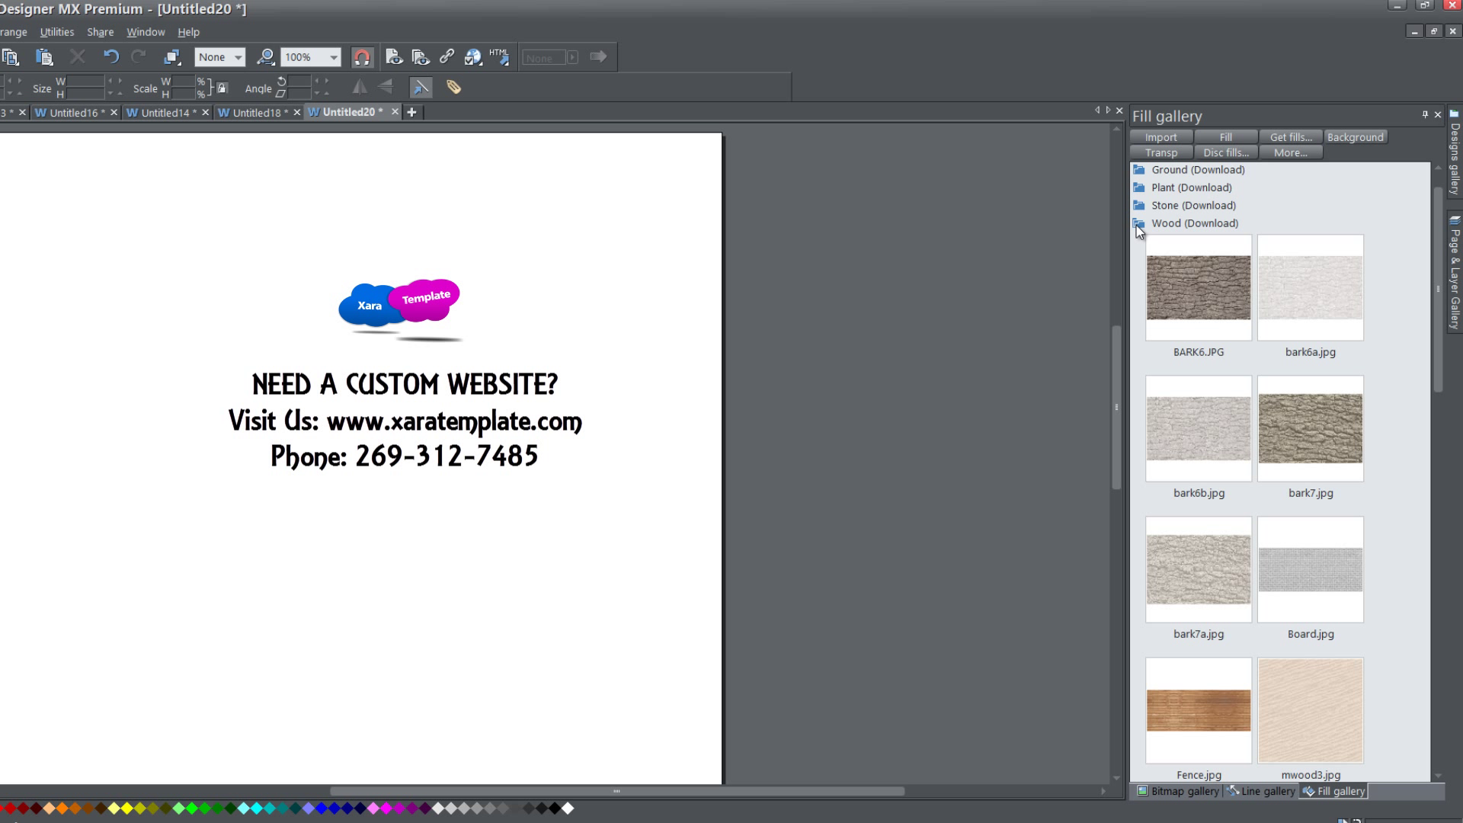
Step: Collapse the Wood folder and drag the cloud logo left above the headline
click(1138, 223)
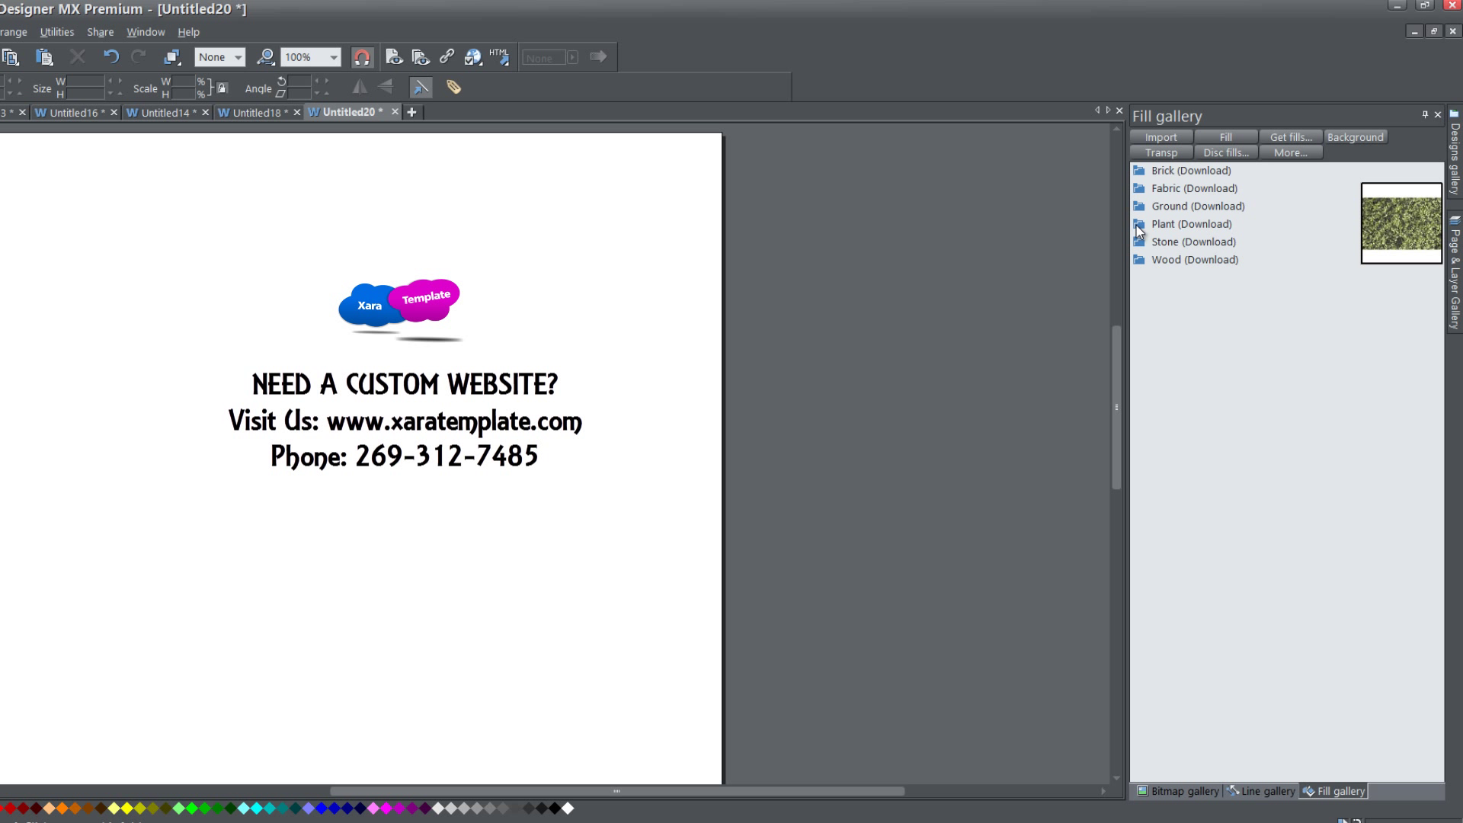
drag(399, 308, 274, 308)
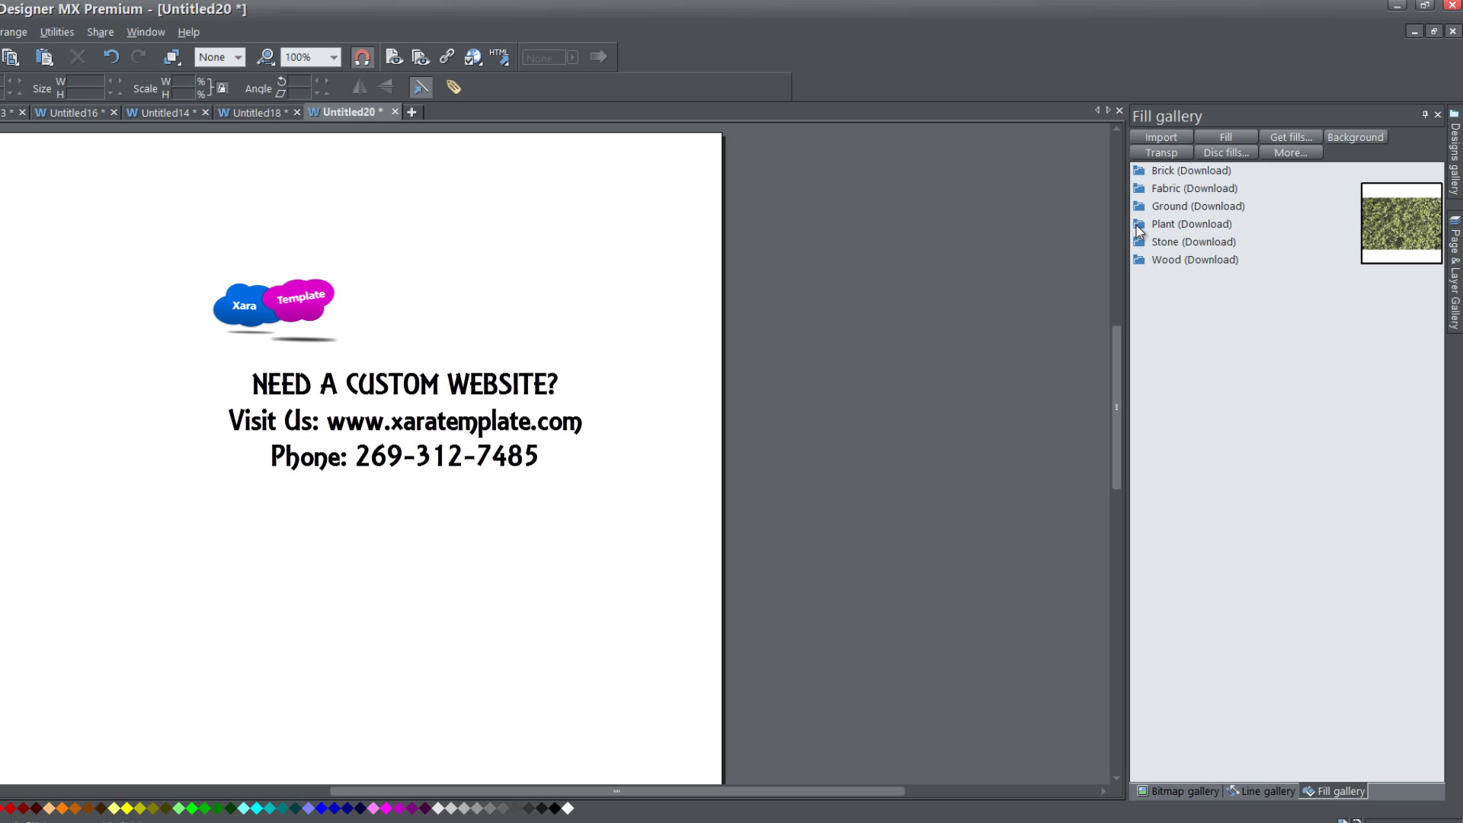